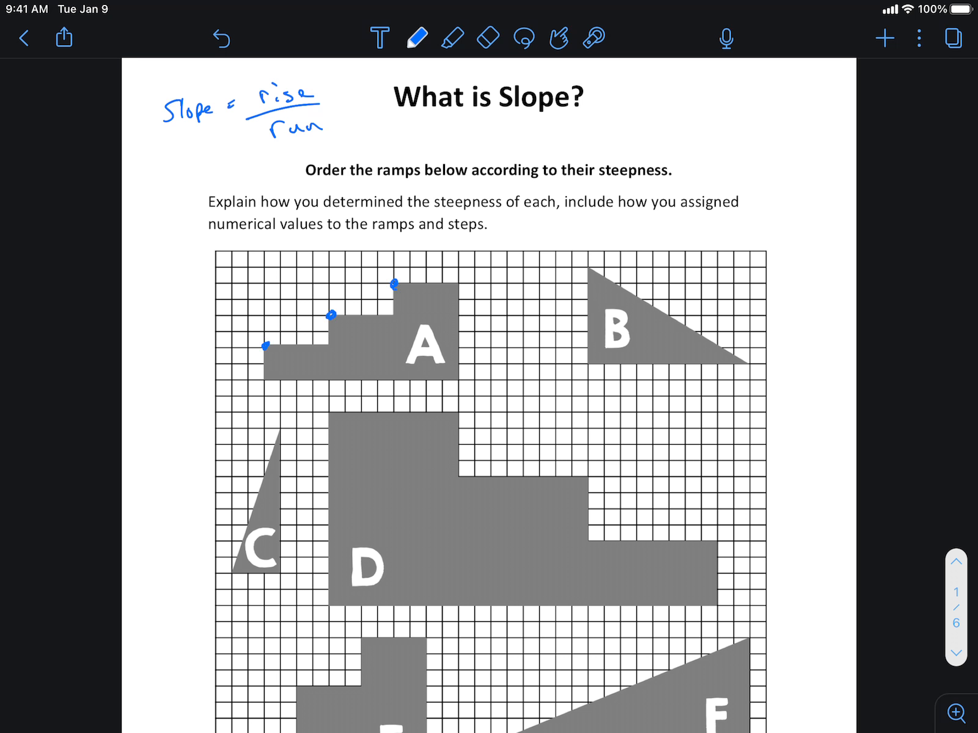
- Draw a blue line through ramp A's step corners, an arrow to it, and the label 'Positive'
left_click_drag(265, 345, 472, 236)
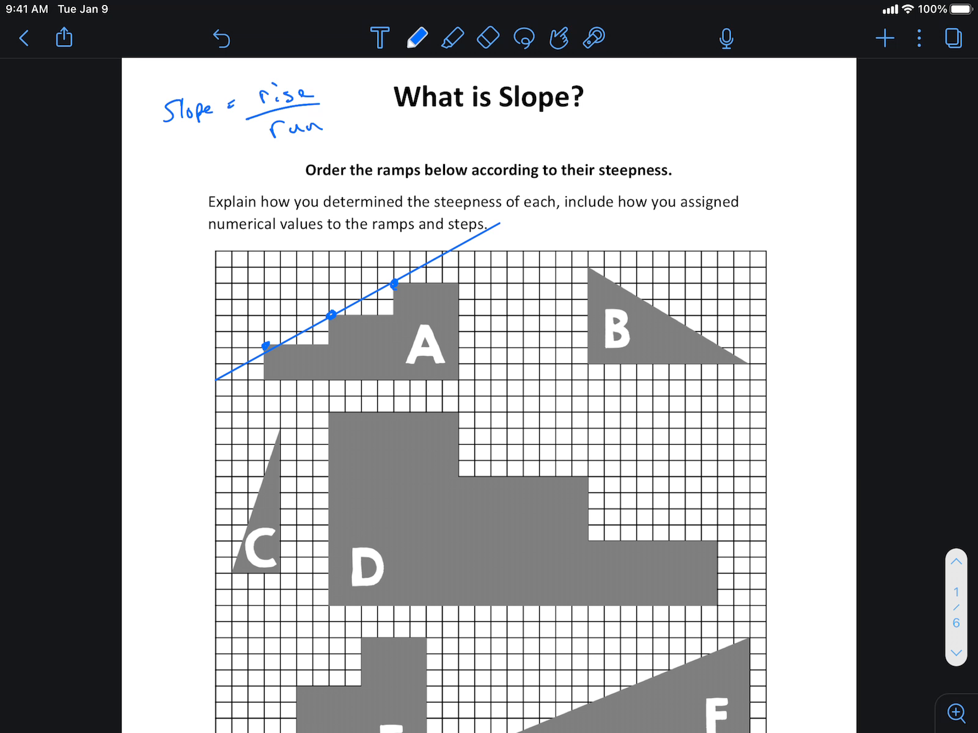
left_click_drag(145, 349, 190, 335)
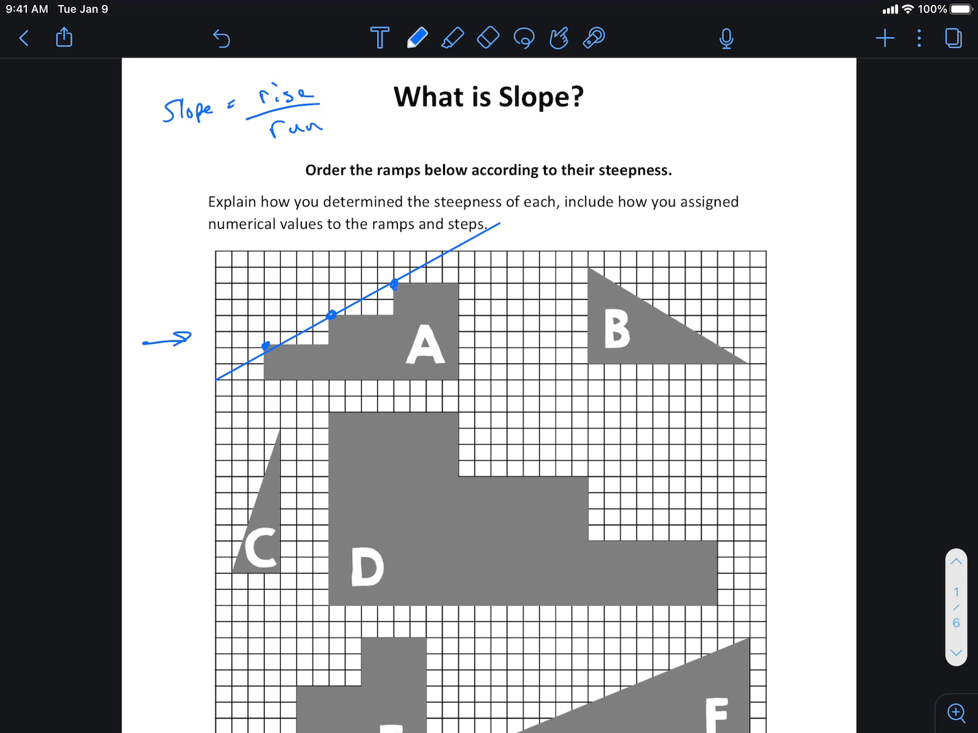
left_click_drag(268, 312, 274, 300)
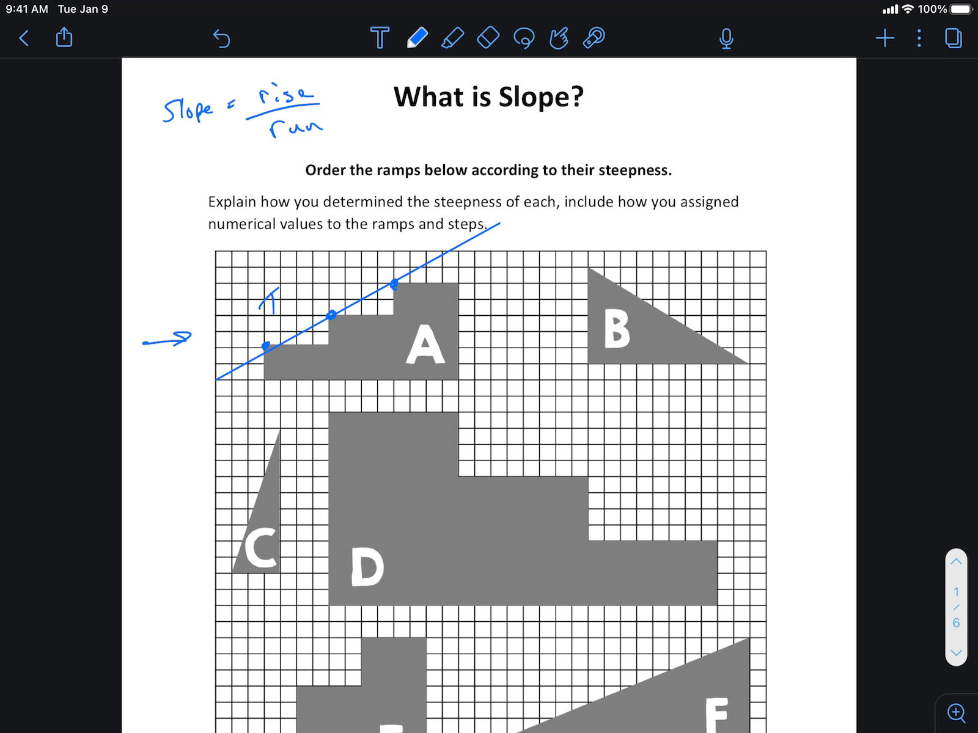
type("Po")
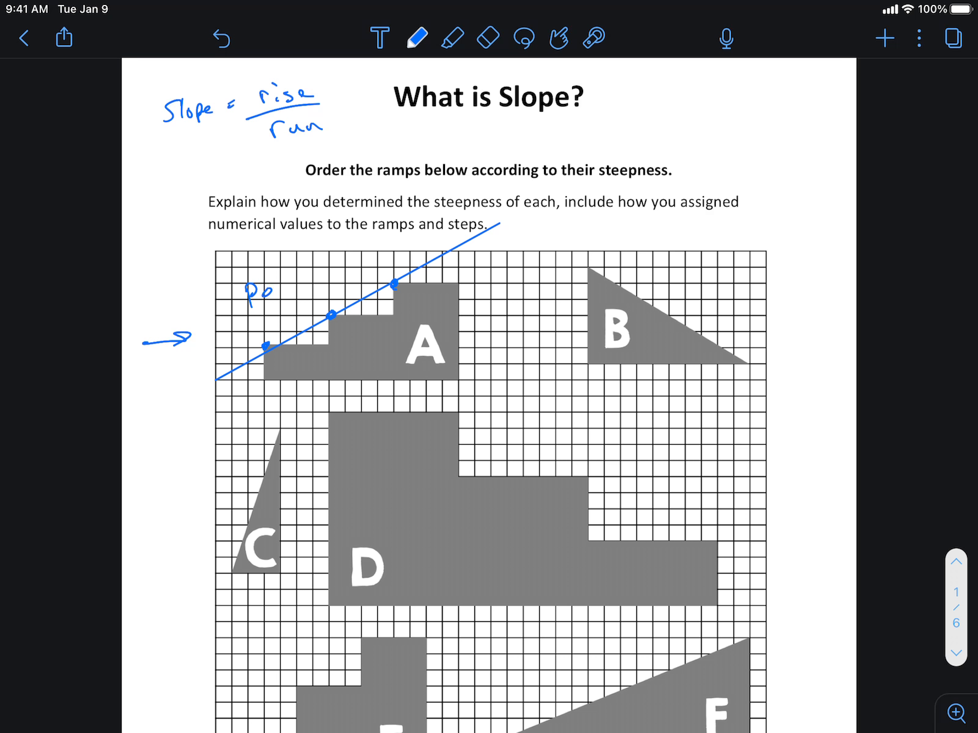
type("Positive")
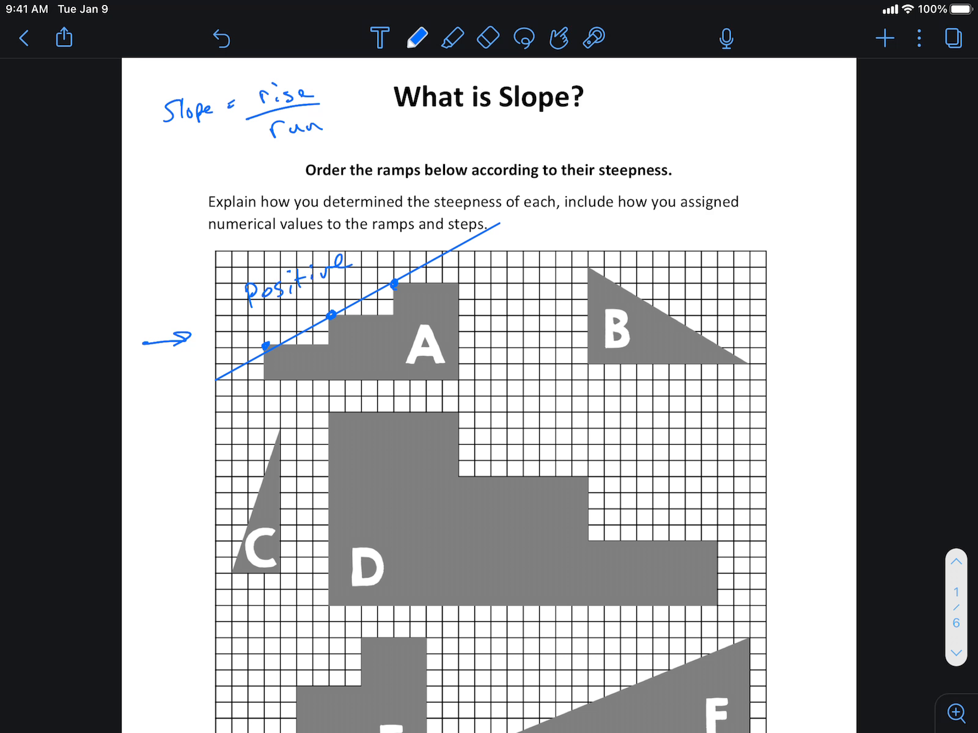
left_click(415, 37)
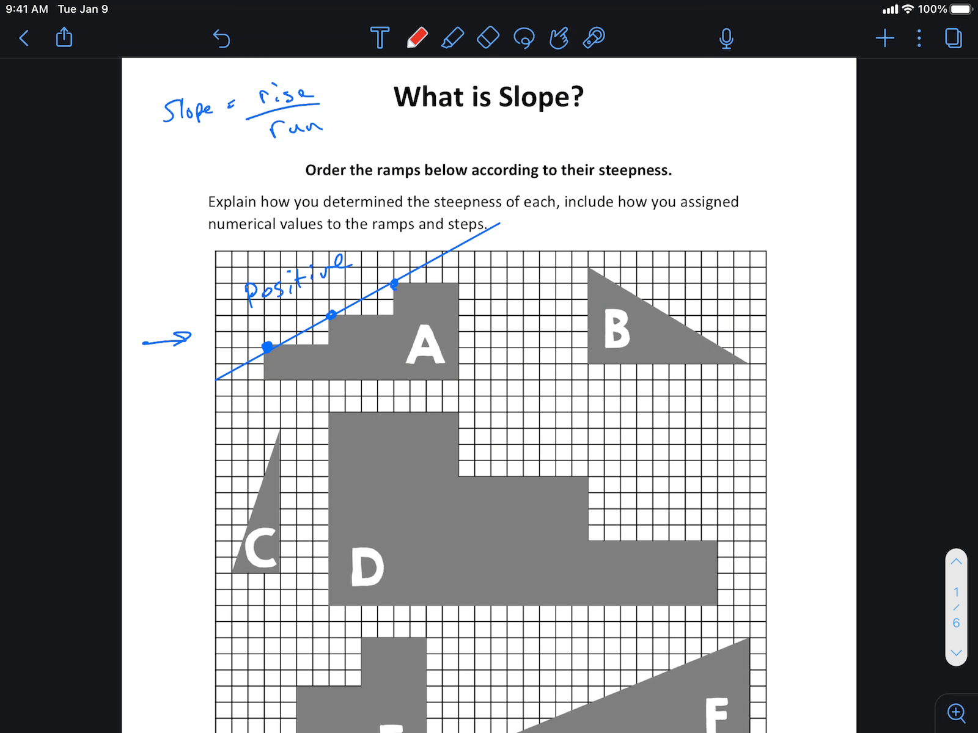
- Bracket ramp A's first step in red, labelling up 2, right 4, and 2/4 = 1/2
left_click_drag(262, 318, 266, 349)
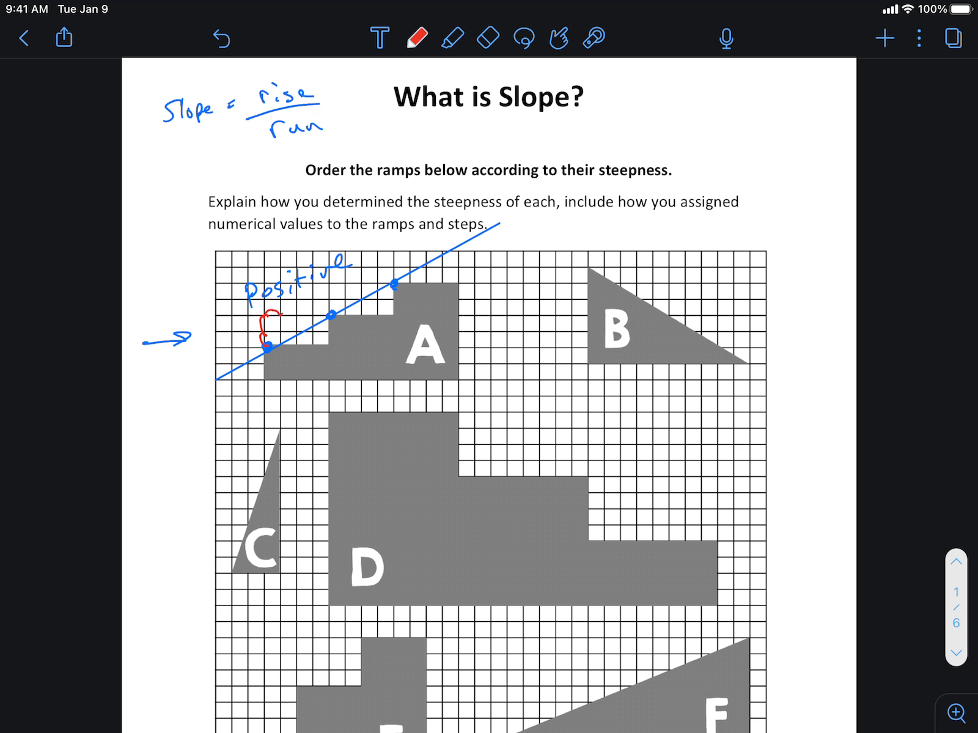
left_click_drag(262, 330, 330, 318)
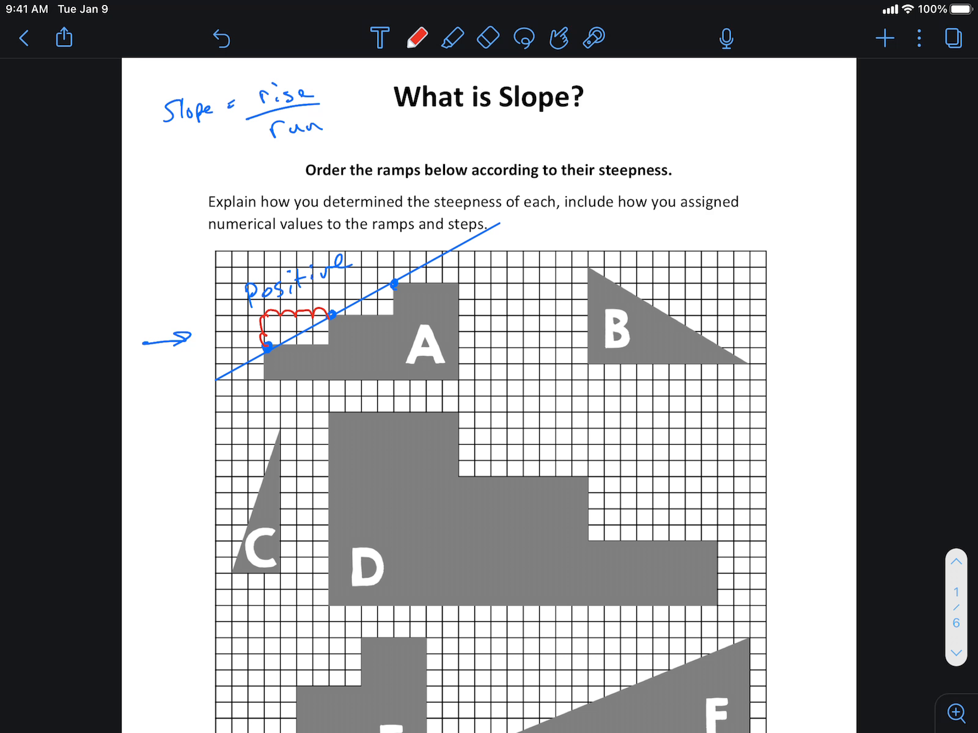
type("up 2")
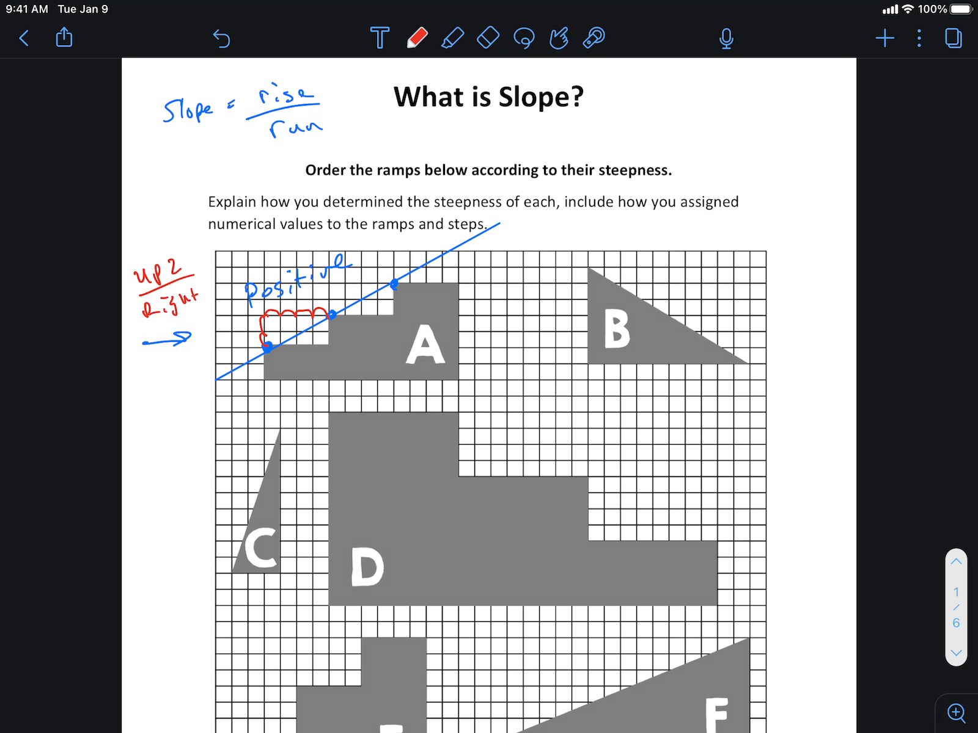
type("2/c")
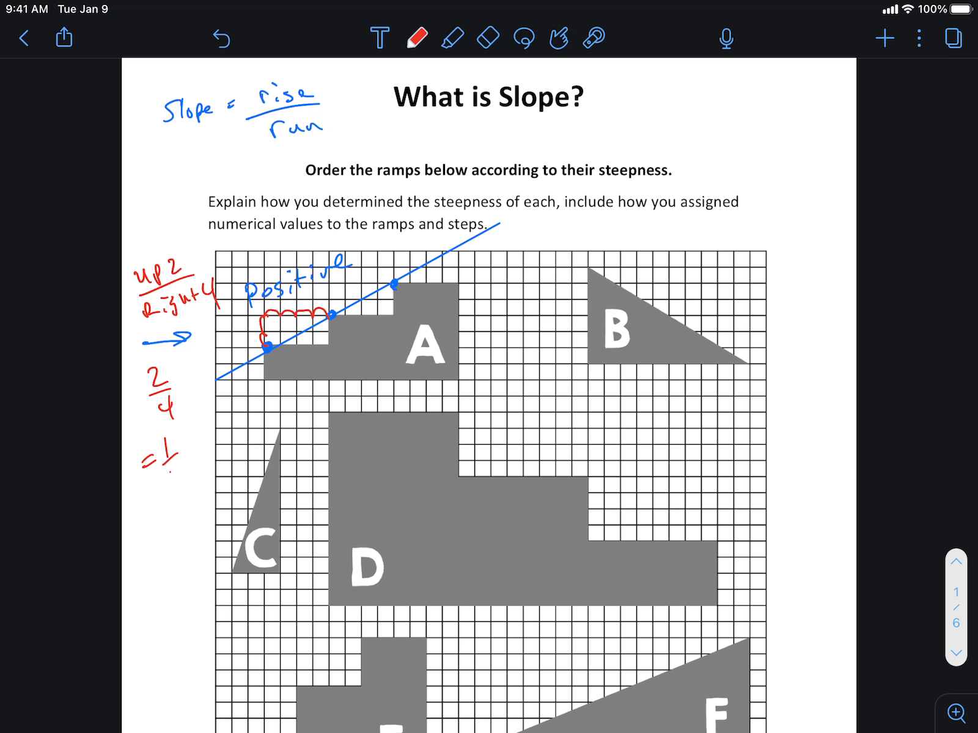
type("/2")
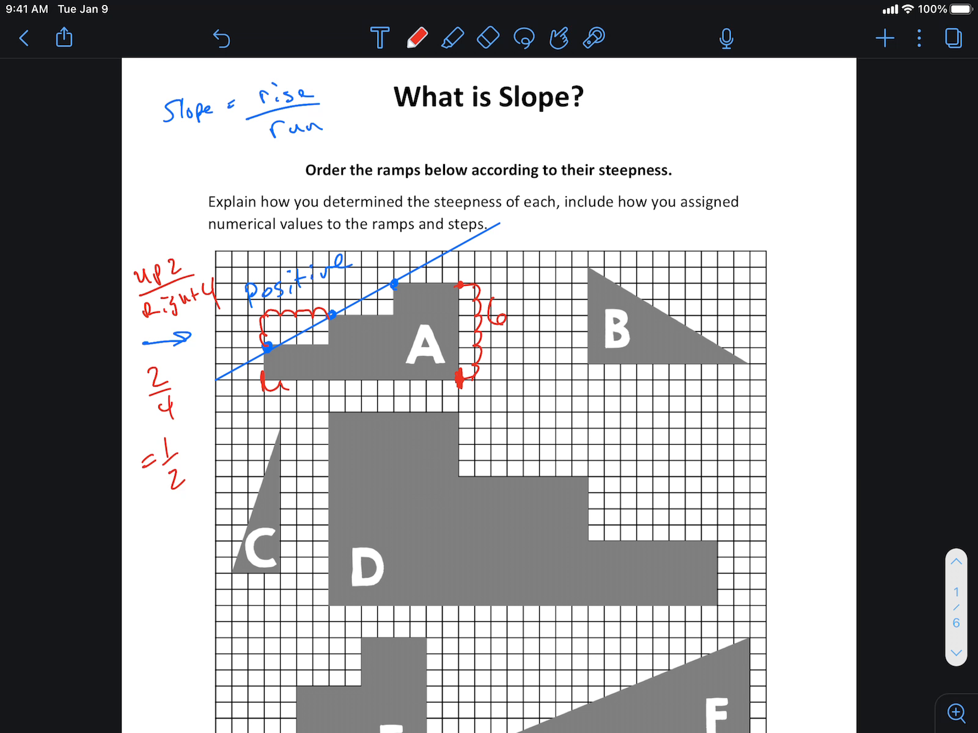
- Bracket ramp A's full base as 12 and write 6/12 = 1/2
left_click_drag(262, 384, 353, 384)
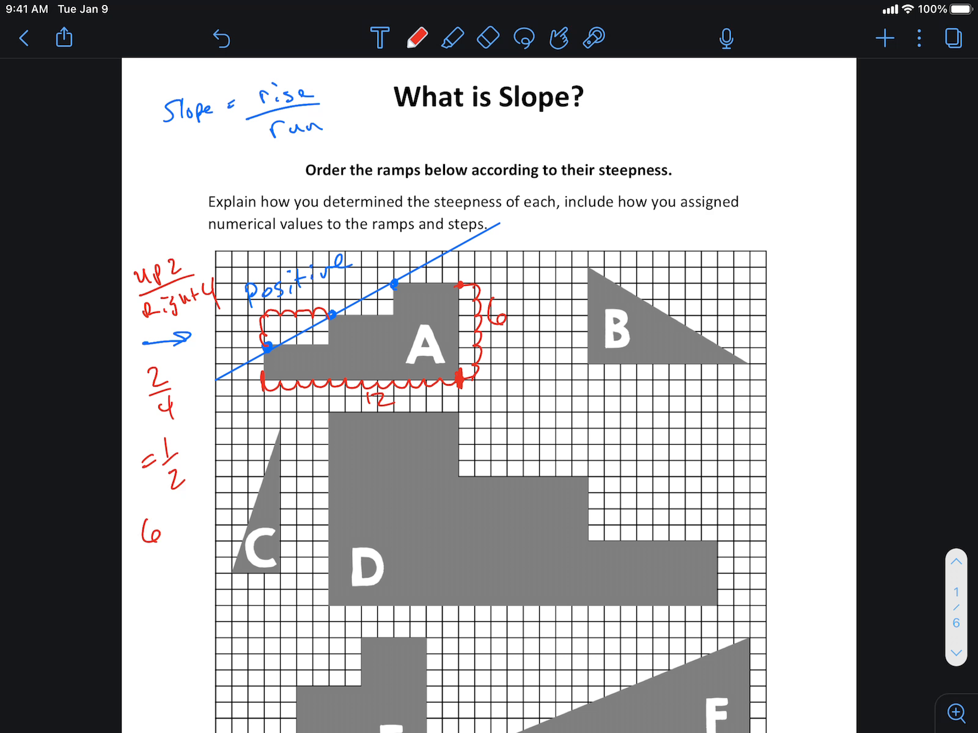
type("/12")
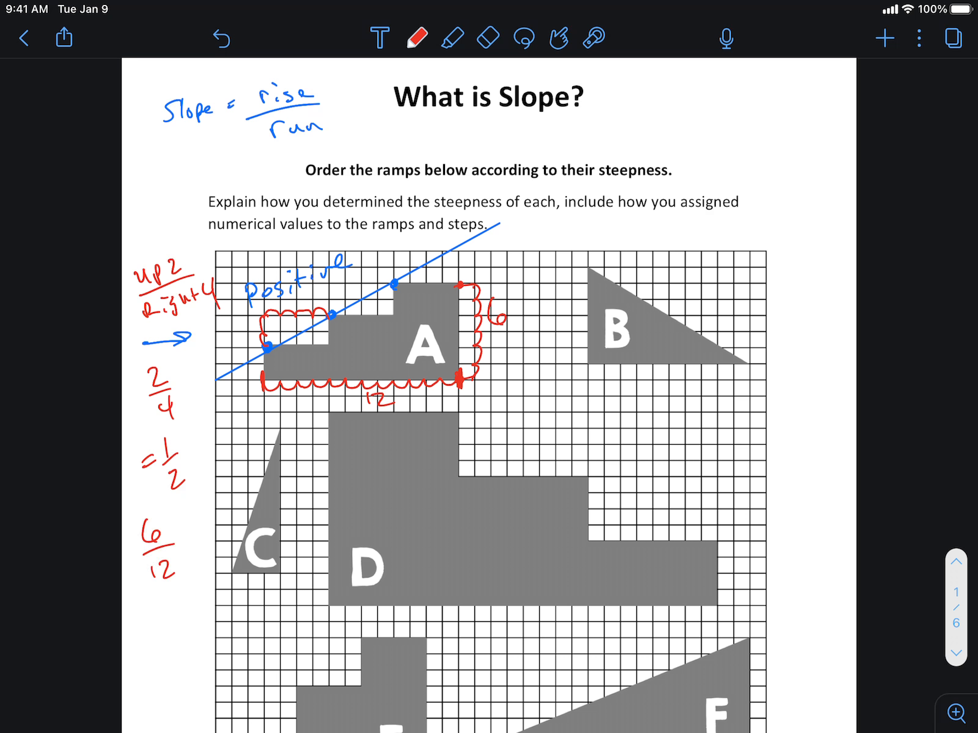
type("=1/2")
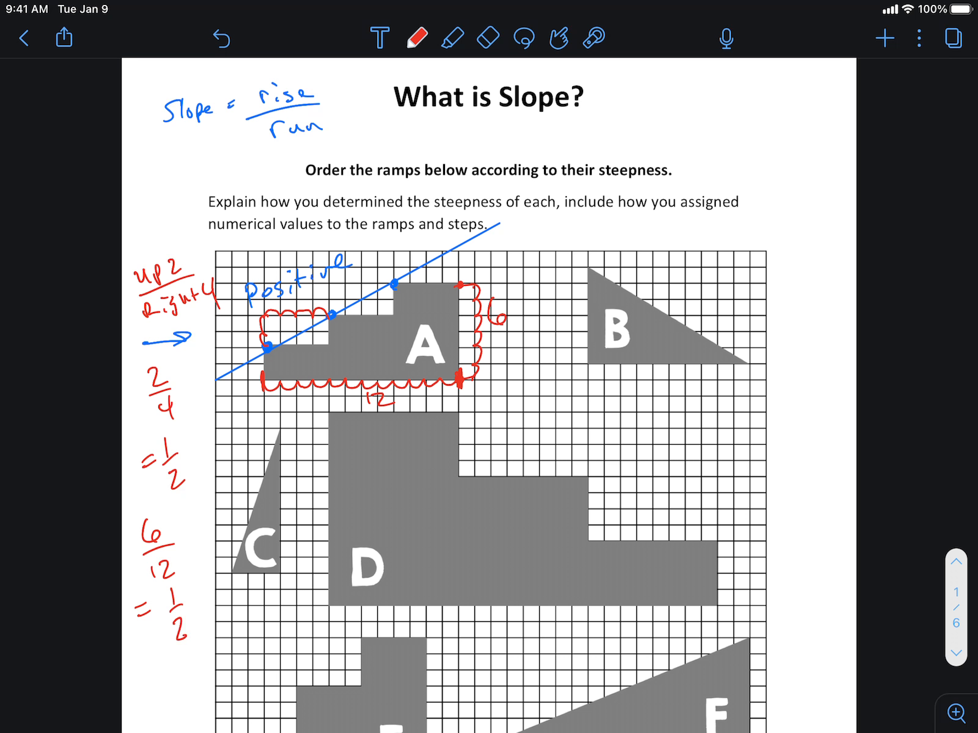
- Draw boxes around both 1/2 results
left_click_drag(125, 431, 206, 493)
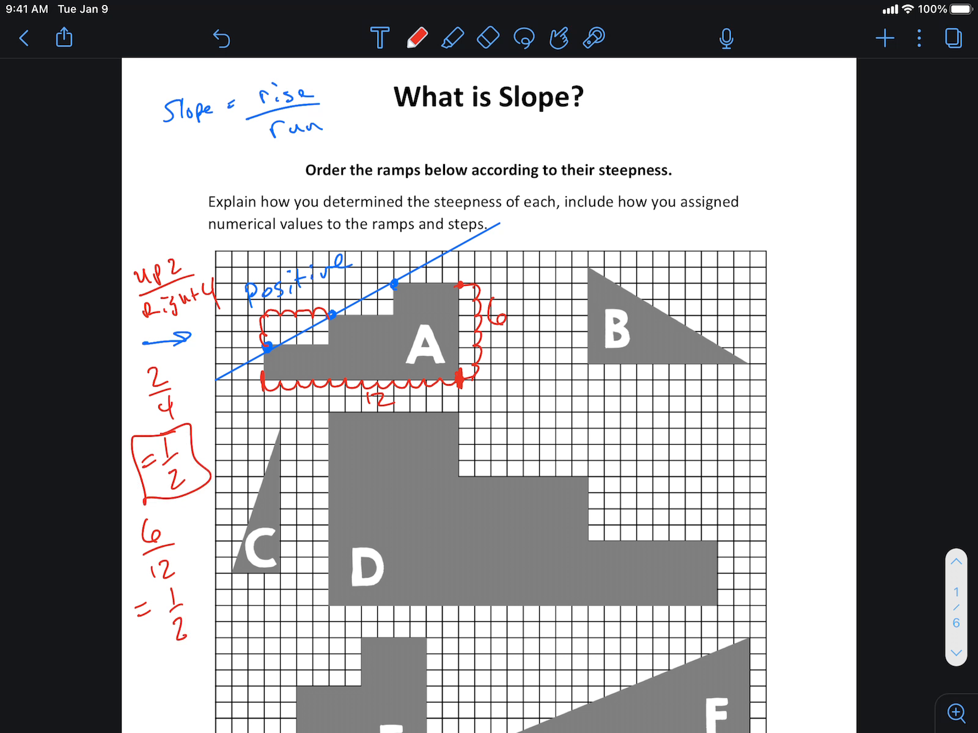
left_click_drag(137, 605, 206, 630)
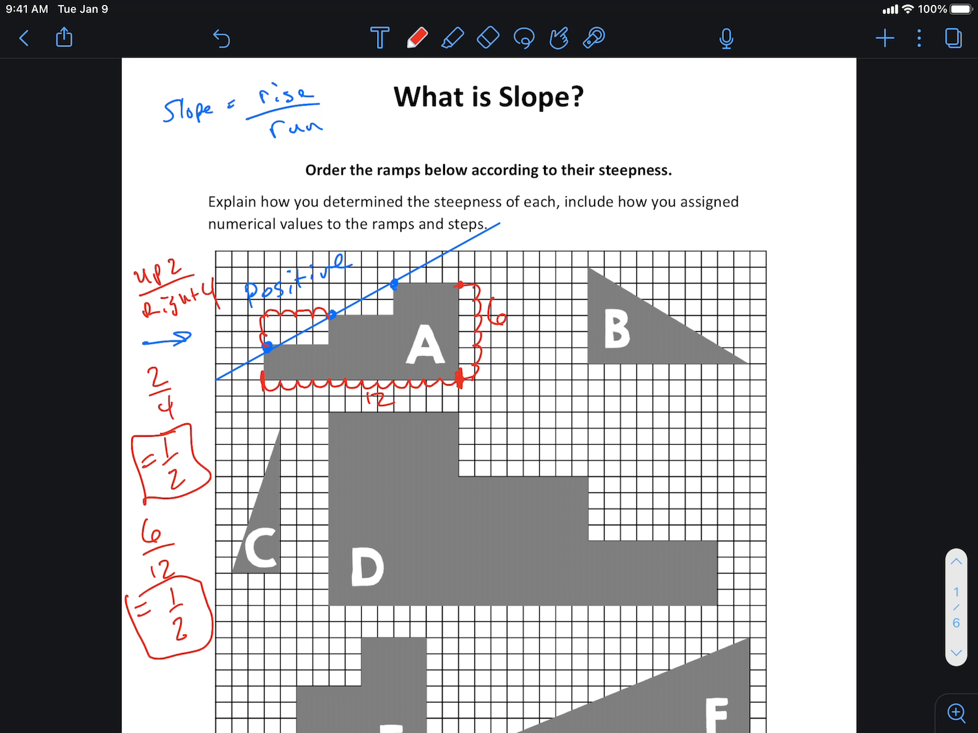
scroll("down", 3)
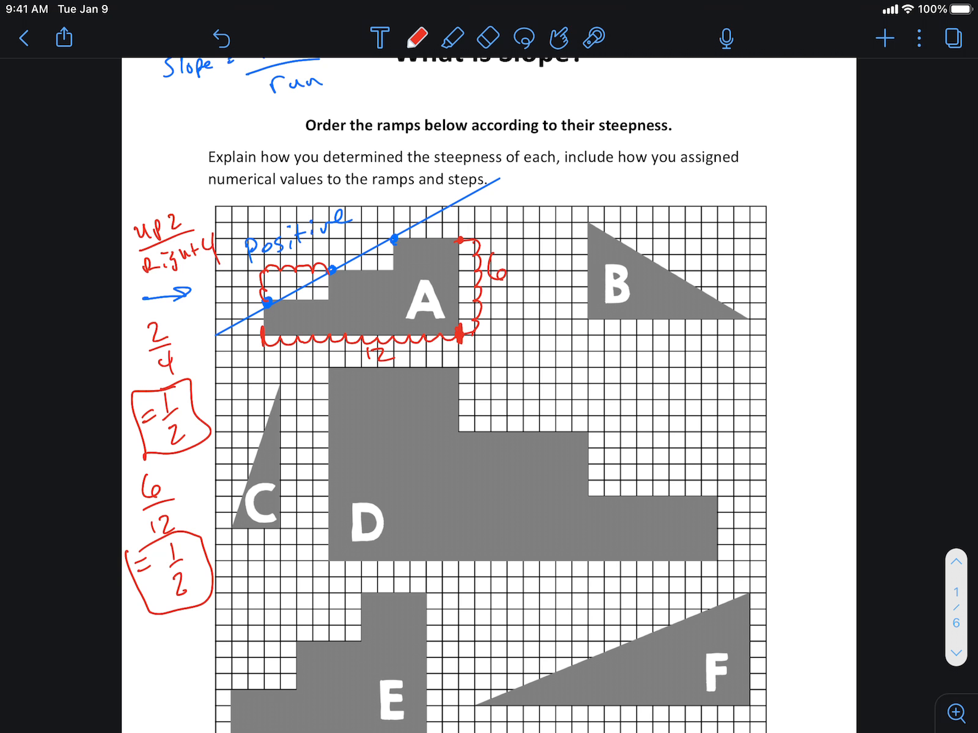
- Draw a red line along ramp B's slope and label it 'negative'
left_click_drag(599, 190, 637, 191)
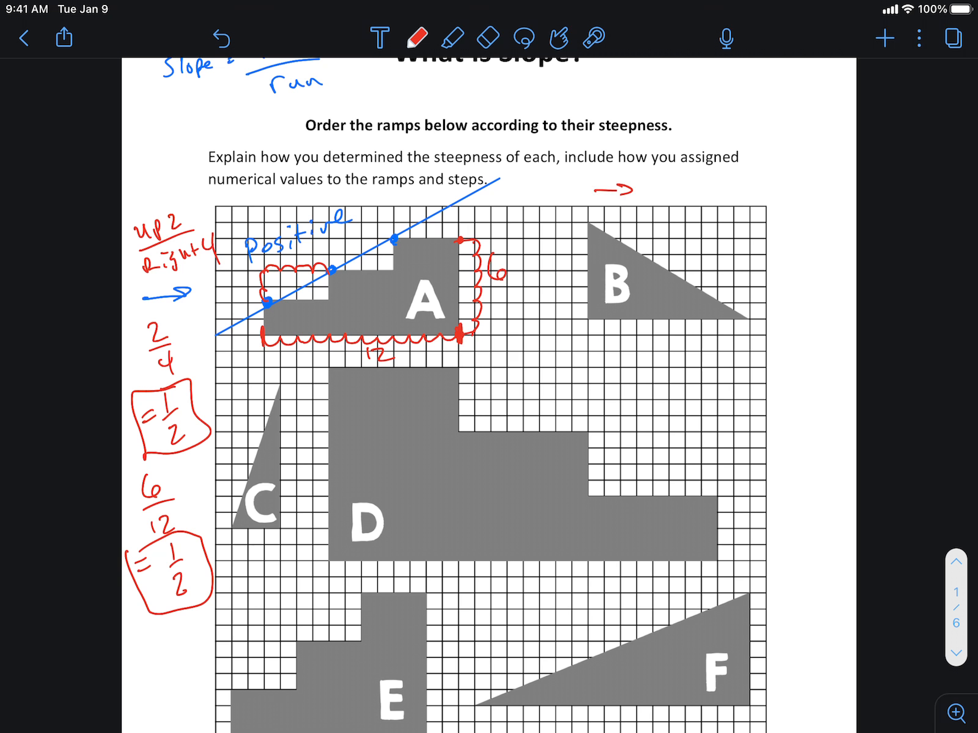
left_click_drag(589, 219, 745, 314)
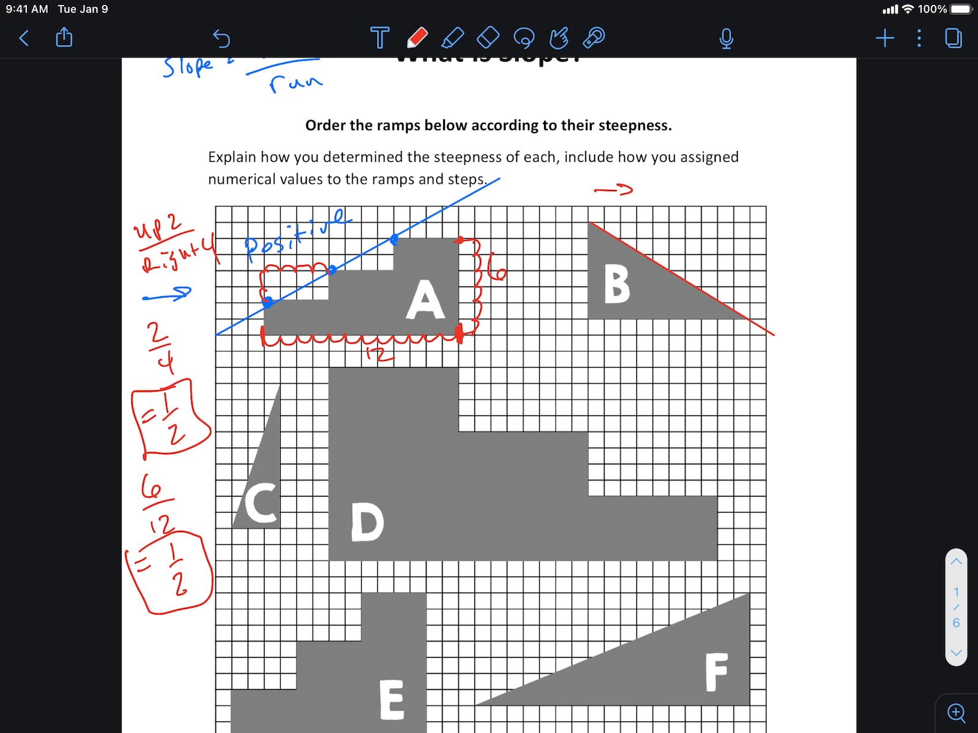
type("negative")
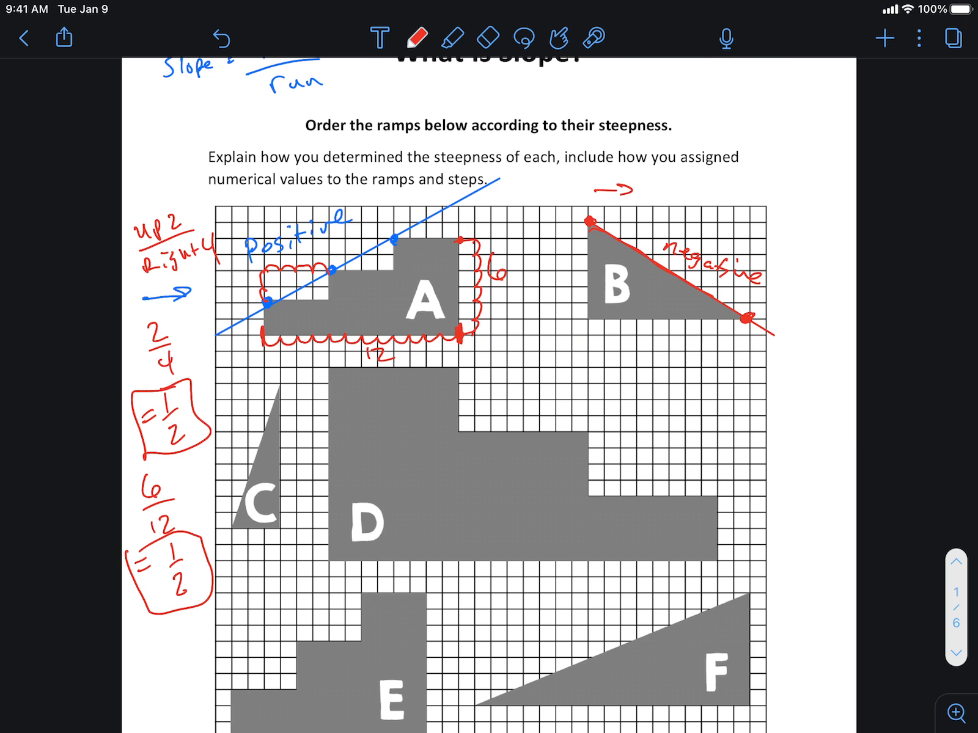
- In blue, trace ramp B's sloping edge and count its rise down the left side as Down 6
left_click(415, 37)
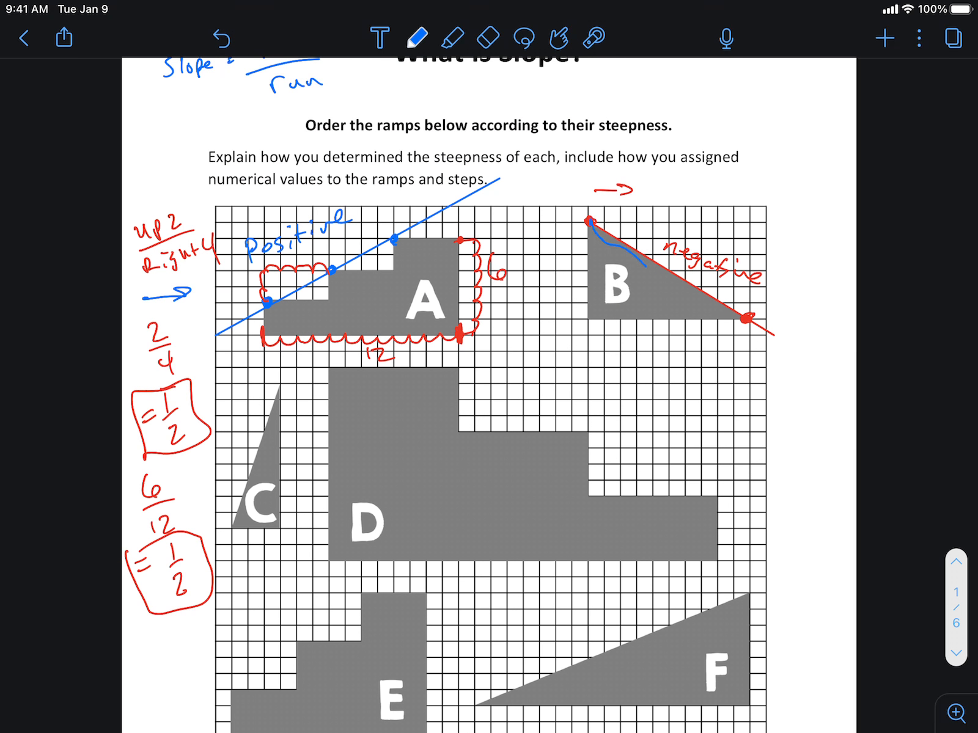
left_click_drag(599, 224, 748, 317)
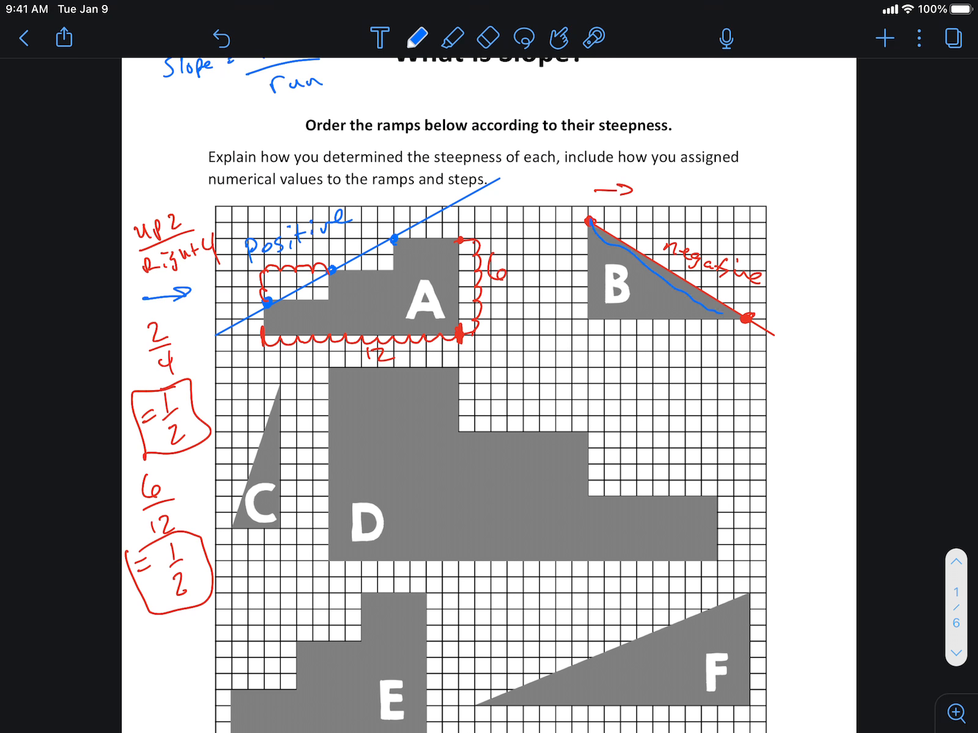
left_click_drag(599, 237, 736, 318)
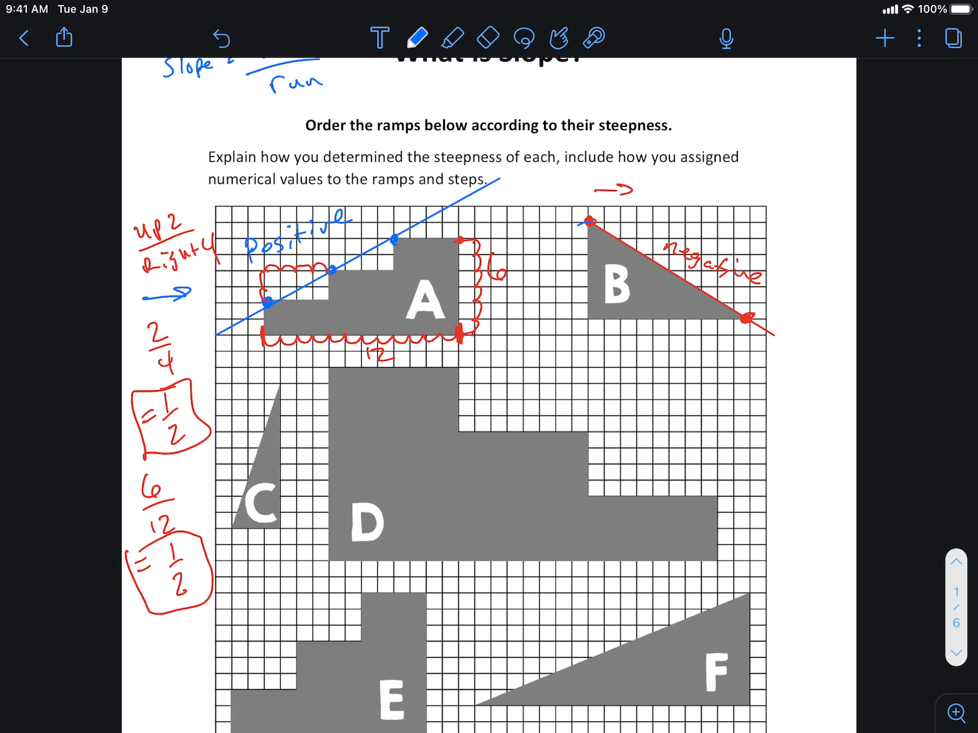
left_click_drag(583, 231, 584, 269)
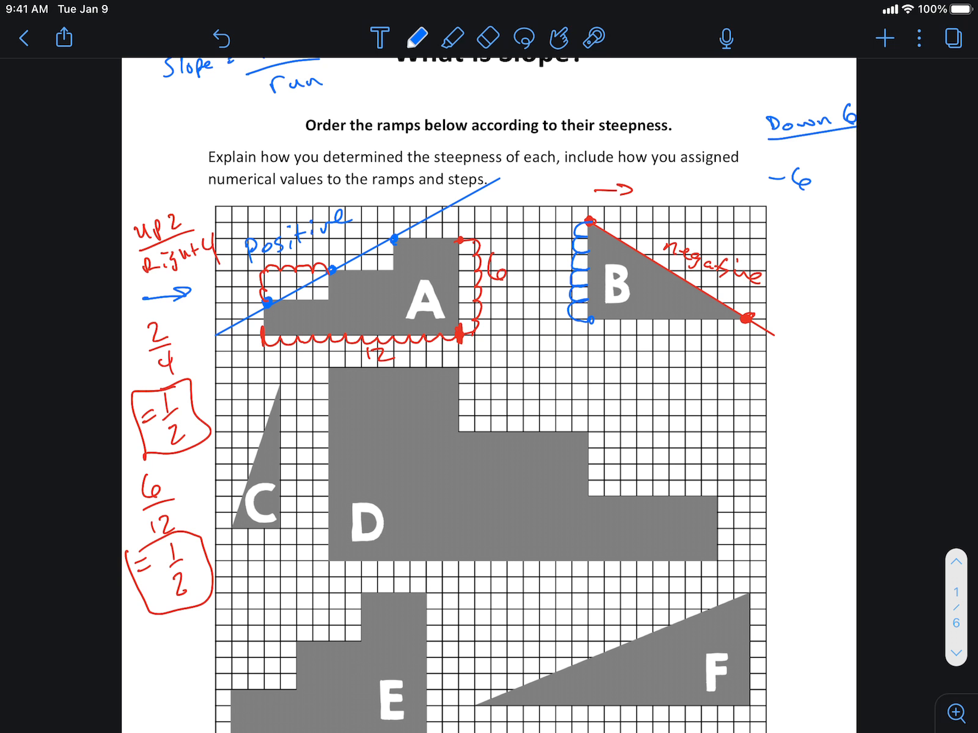
- Erase the −6 note and count ramp B's run along its base as Right 10
left_click(487, 36)
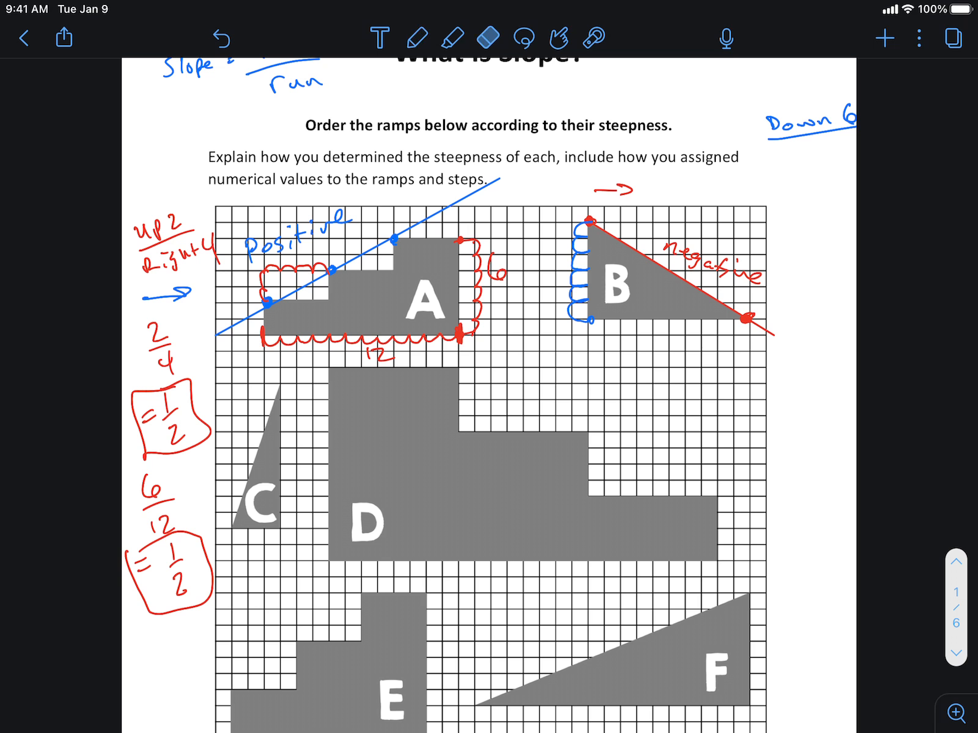
left_click(413, 38)
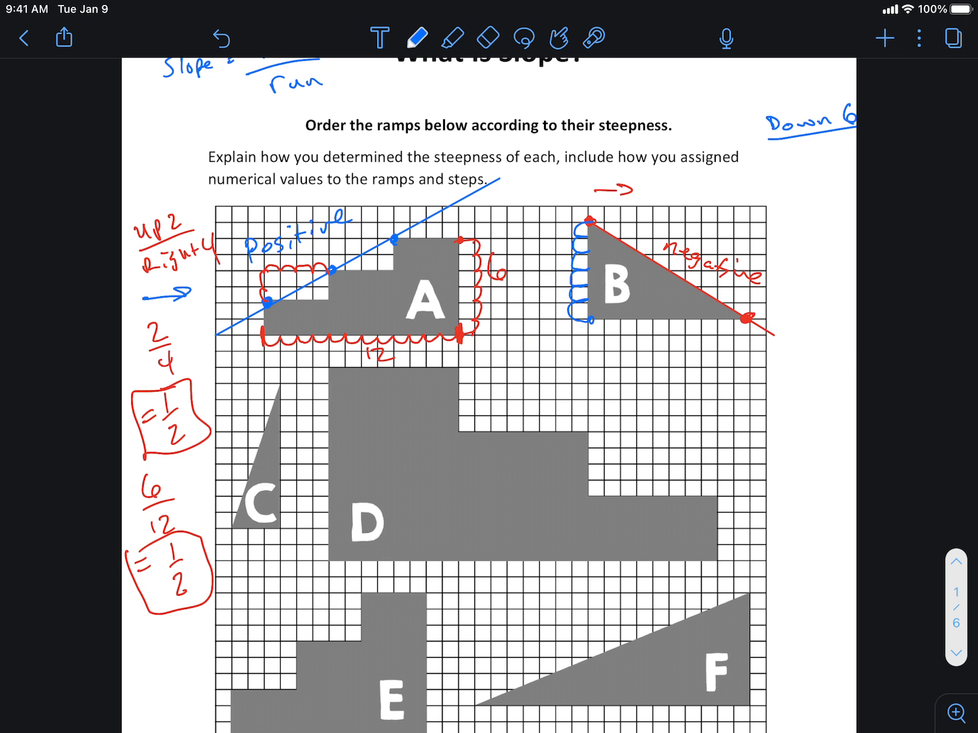
left_click_drag(586, 322, 643, 321)
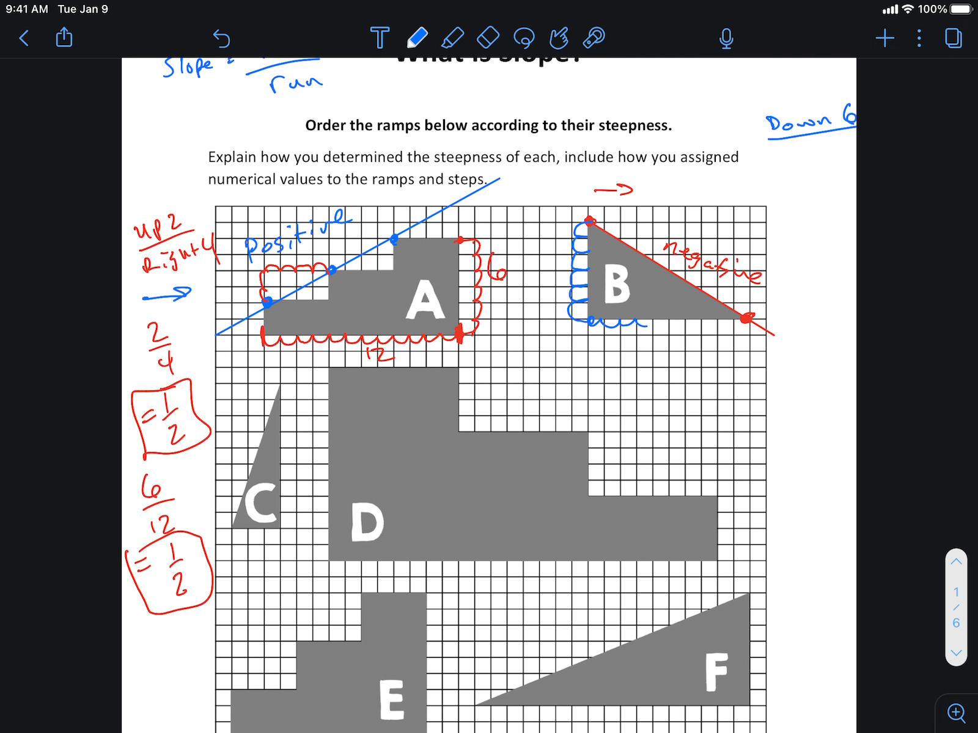
left_click_drag(586, 328, 705, 322)
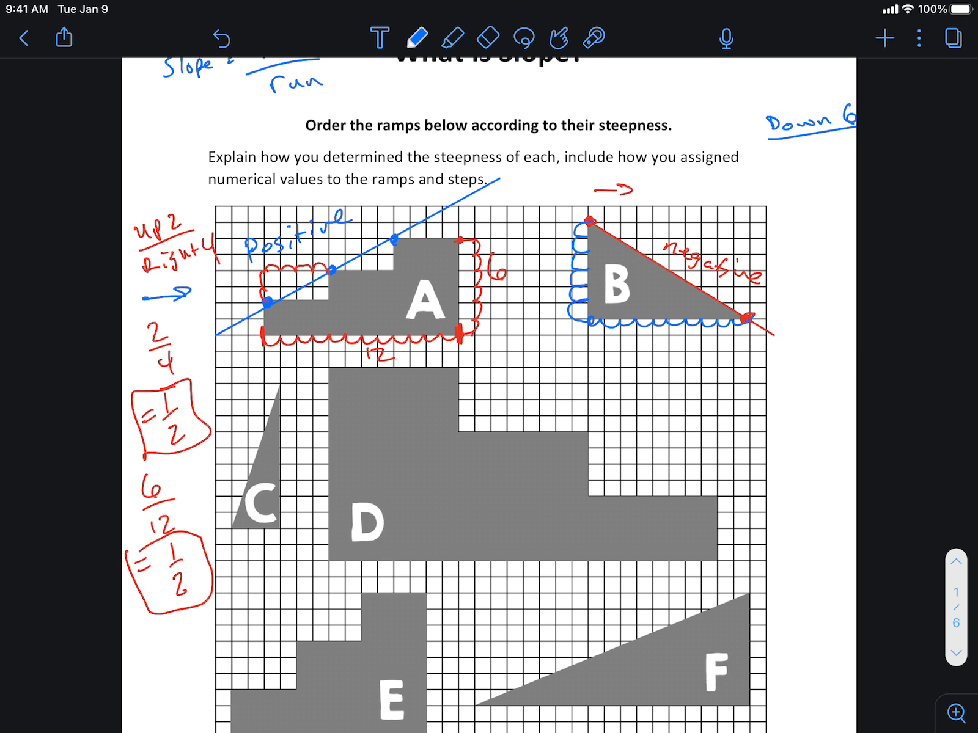
type("Right")
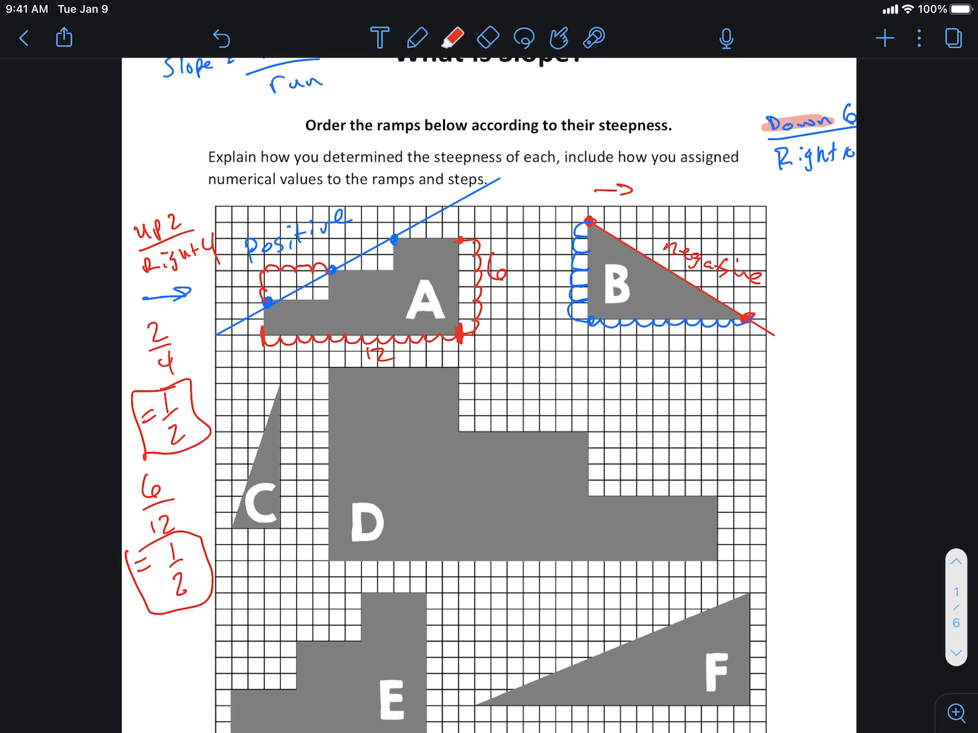
- Highlight the down and right notes and write the slope −6/+10 = −3/5, circled
left_click(416, 38)
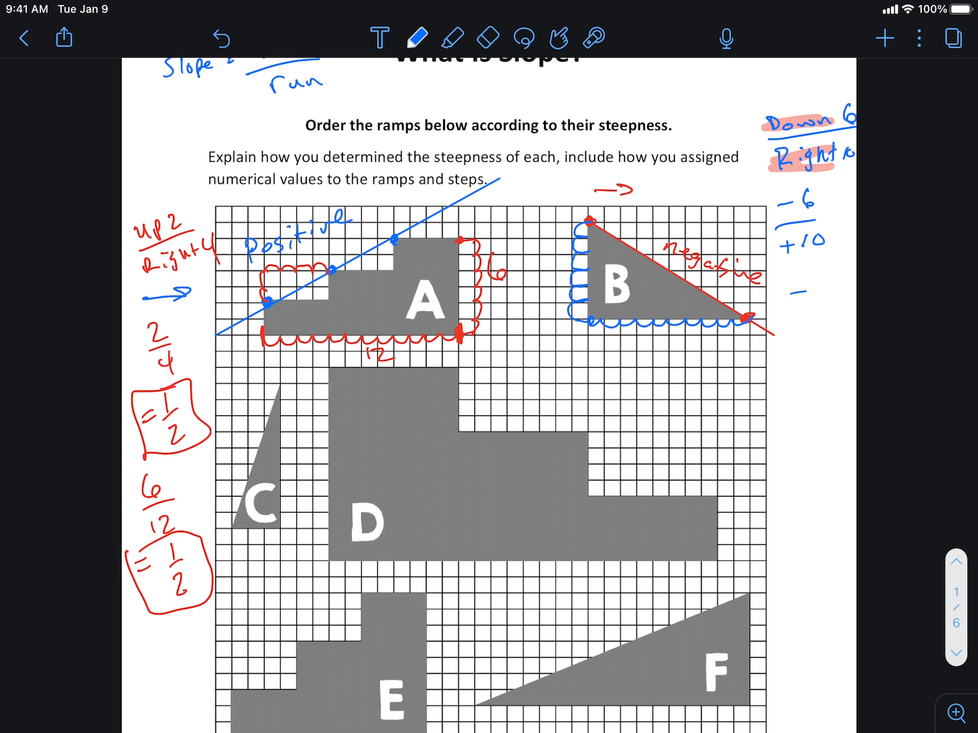
type("-3")
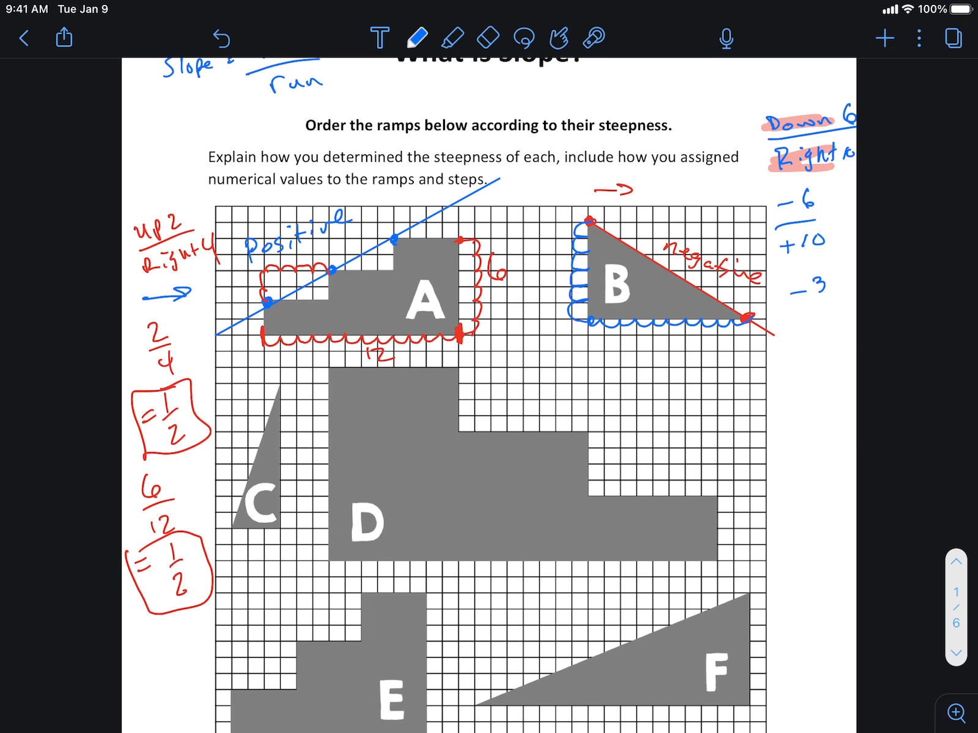
type("5")
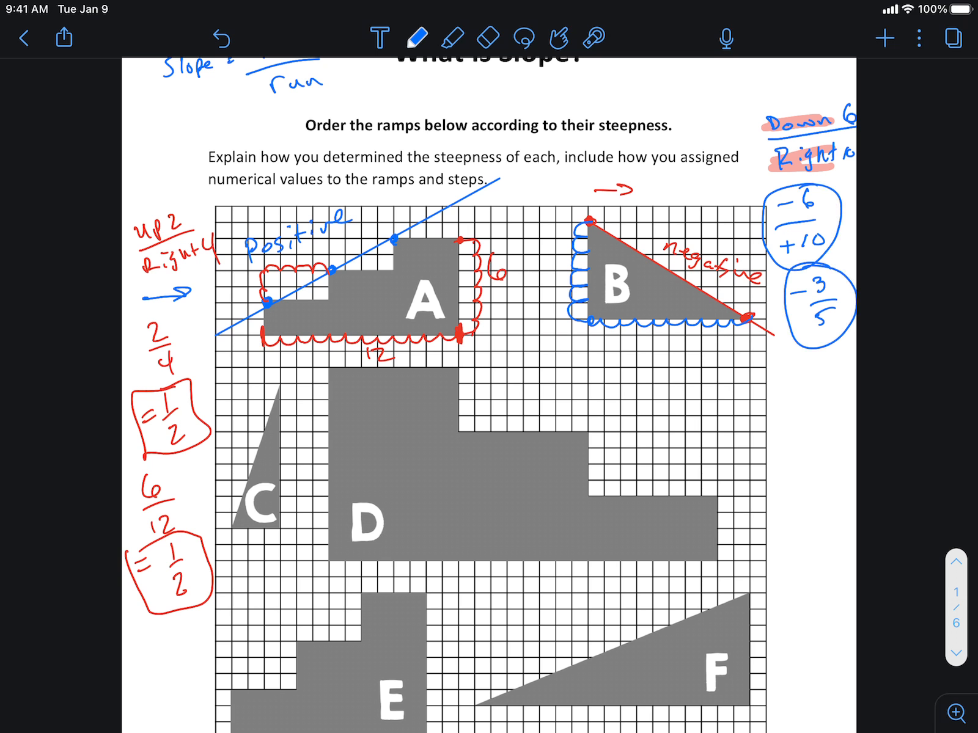
- Draw a blue loop around ramp B's hypotenuse
left_click_drag(589, 222, 745, 317)
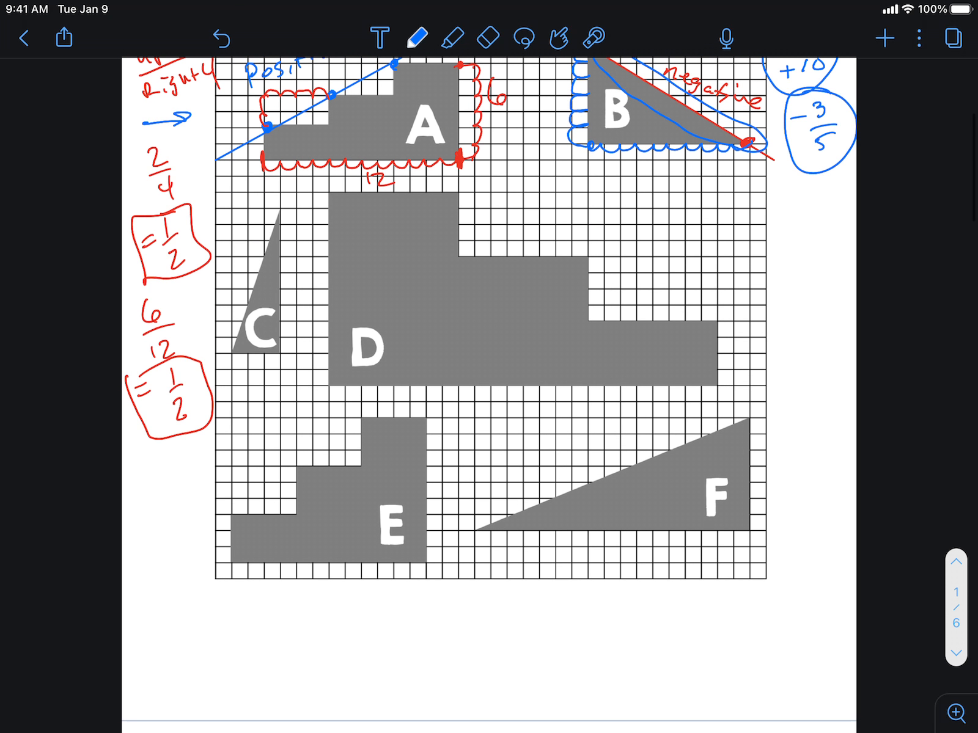
scroll("down", 3)
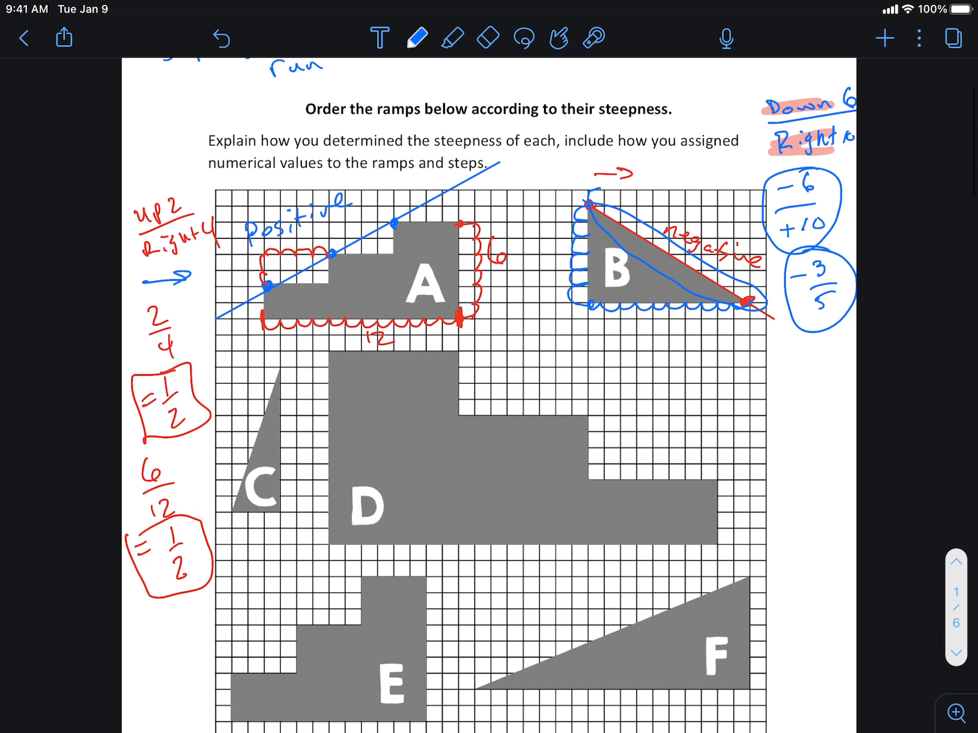